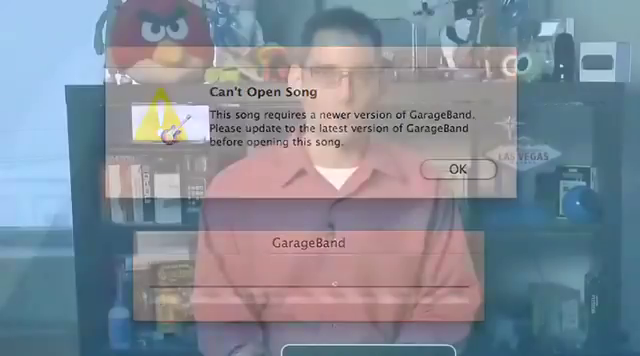
{"action": "left_click", "coordinate": [456, 168]}
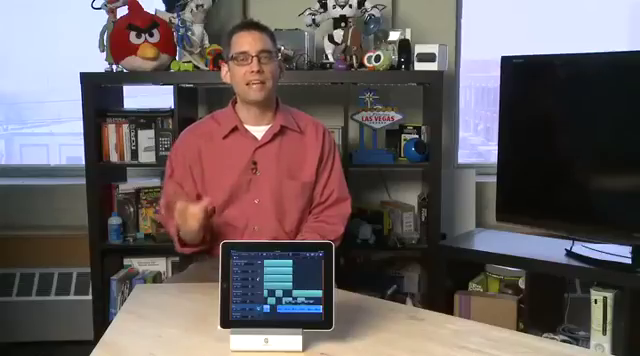